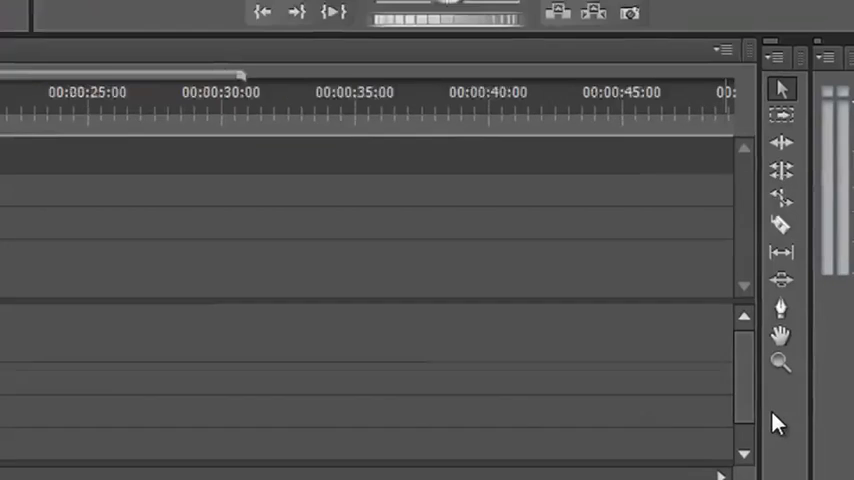
mouse_move(778, 160)
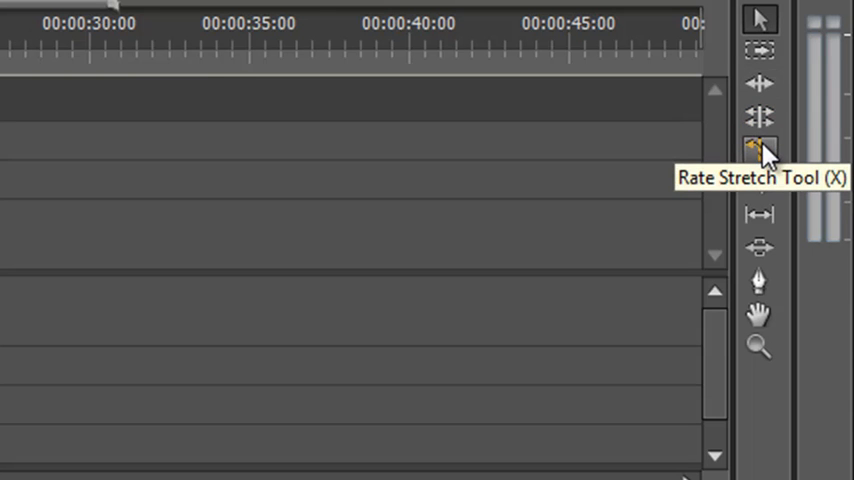
mouse_move(762, 184)
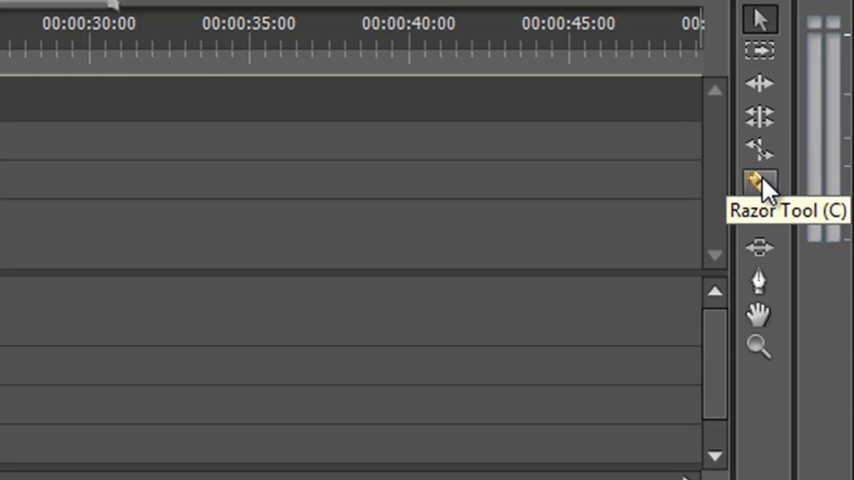
mouse_move(760, 84)
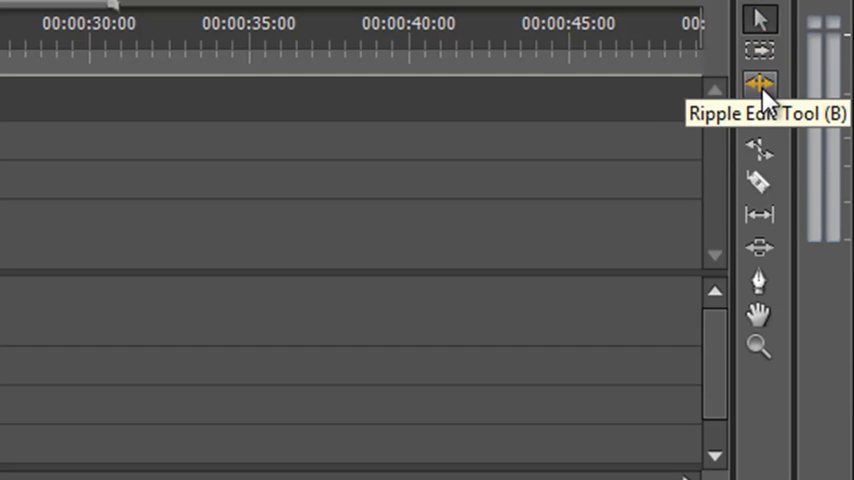
mouse_move(764, 148)
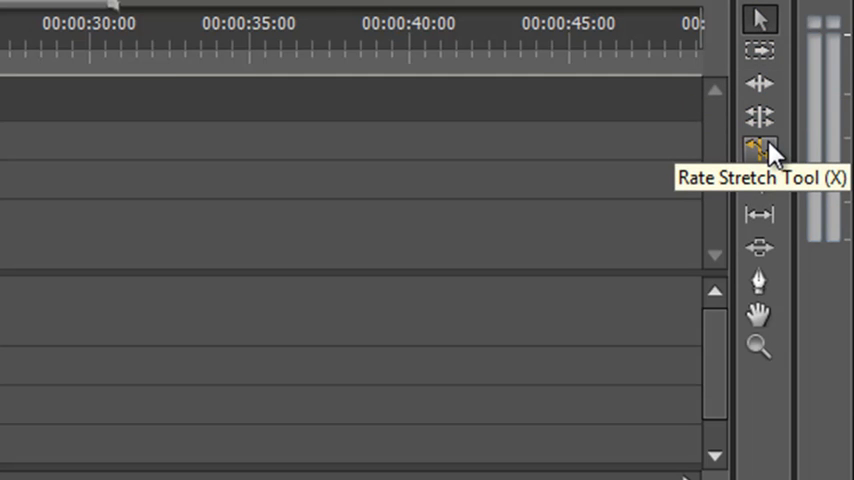
mouse_move(776, 164)
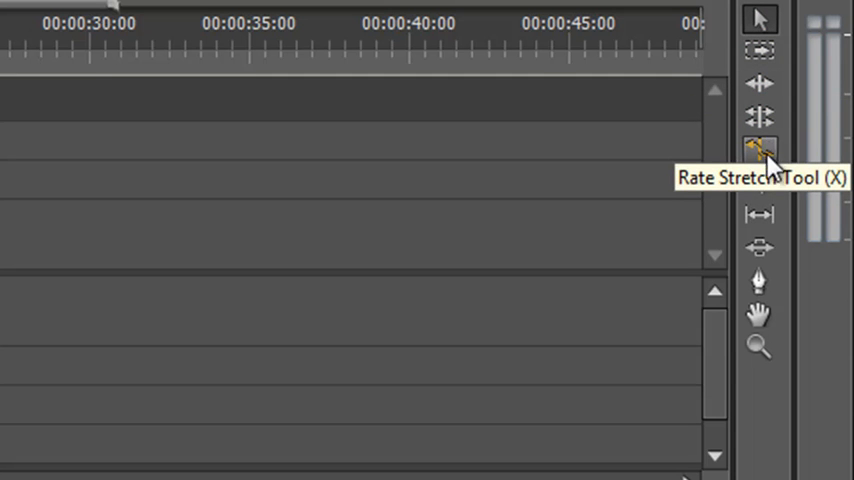
mouse_move(762, 184)
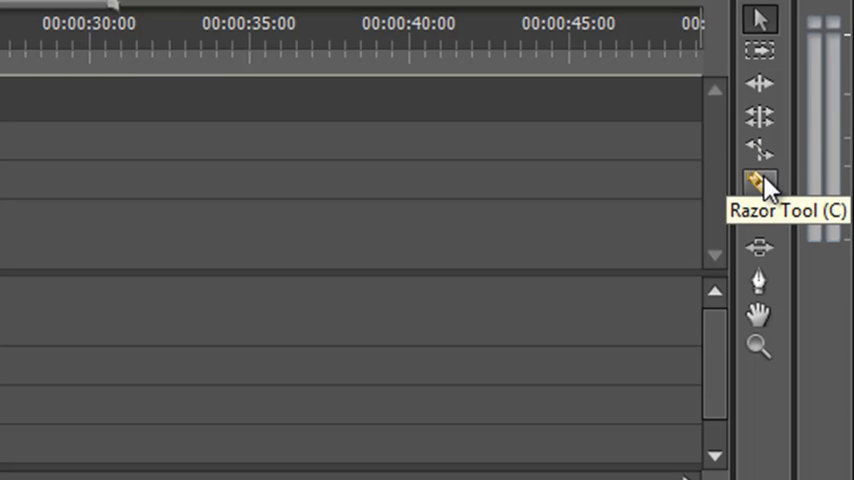
mouse_move(760, 52)
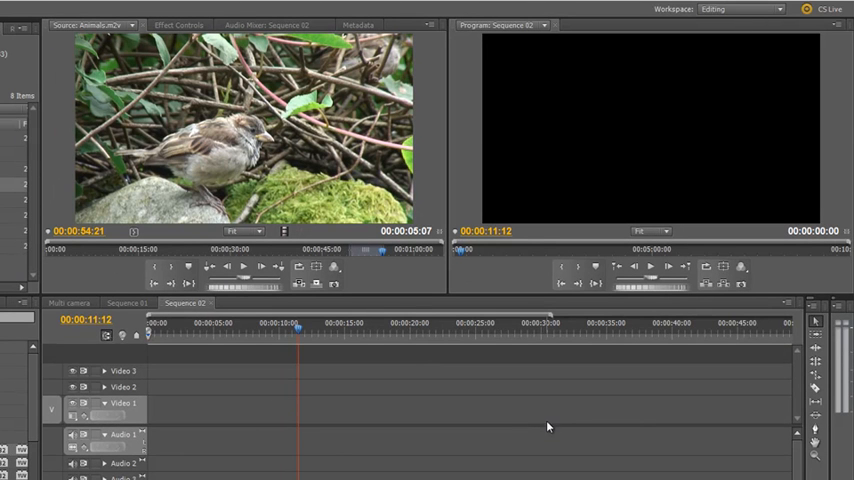
mouse_move(372, 372)
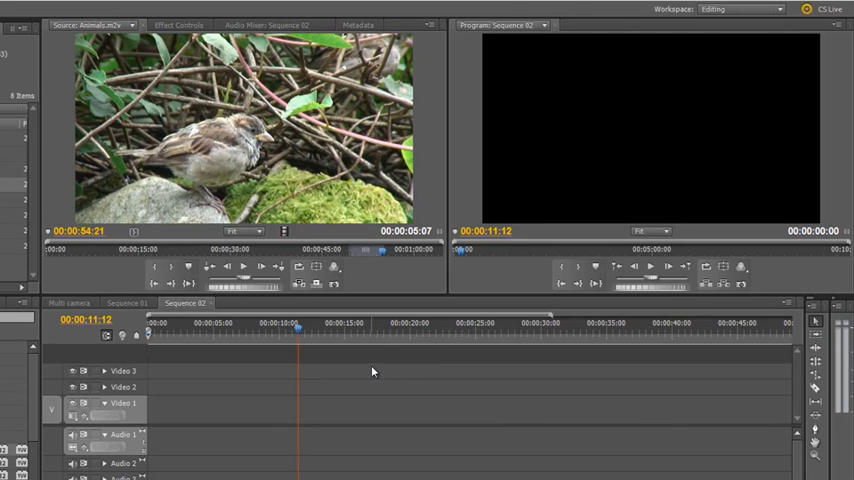
mouse_move(186, 184)
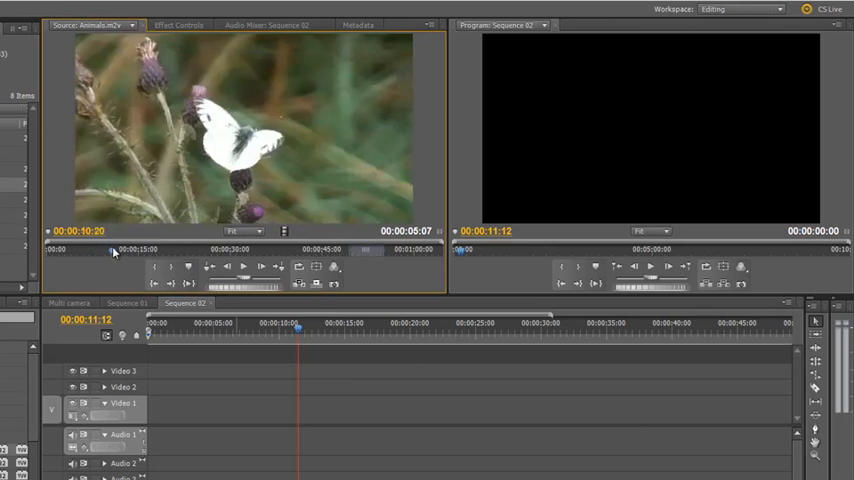
- Scrub the nature footage in the Source Monitor to the thistle shot
click(118, 250)
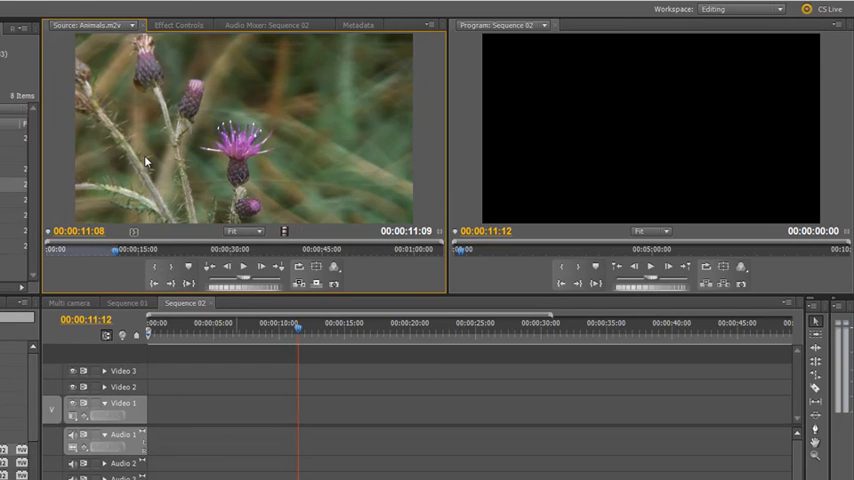
mouse_move(240, 136)
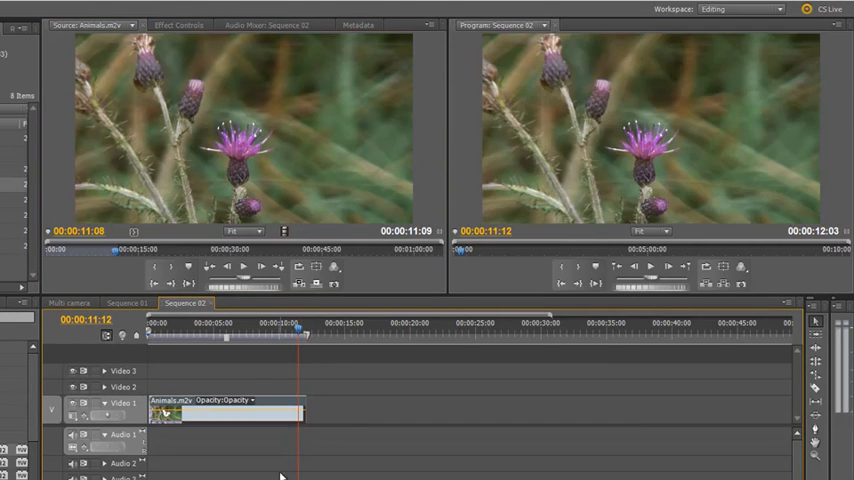
click(262, 250)
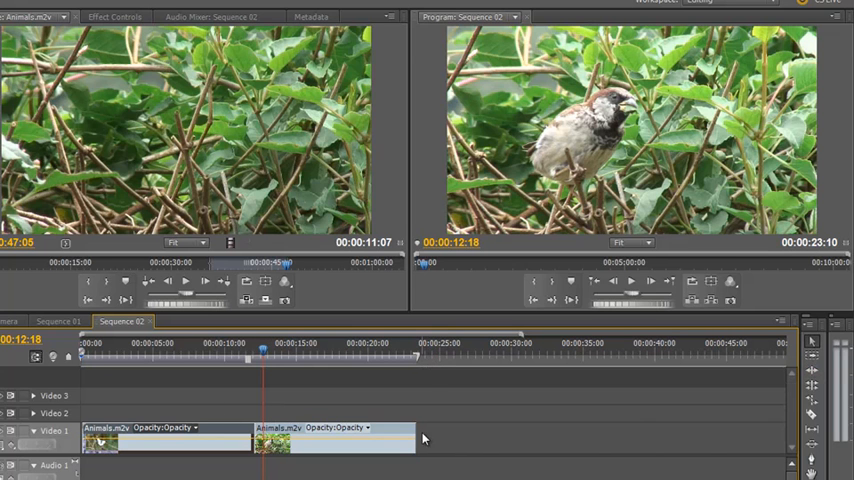
mouse_move(316, 448)
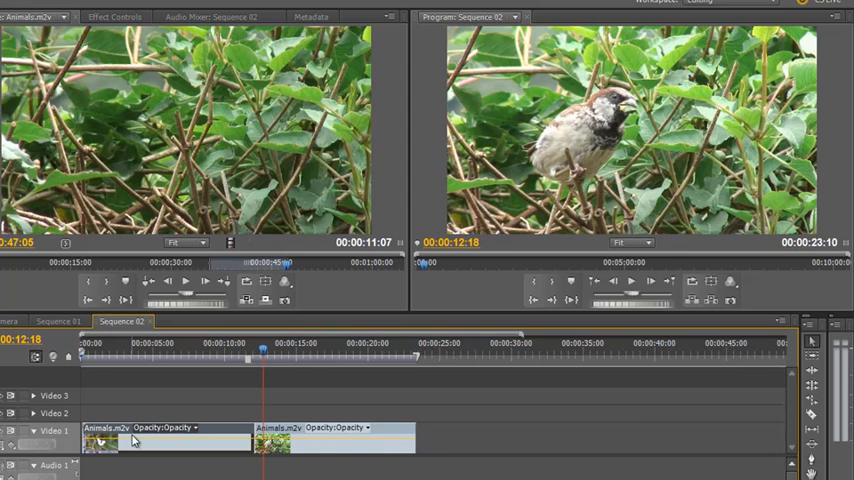
mouse_move(250, 436)
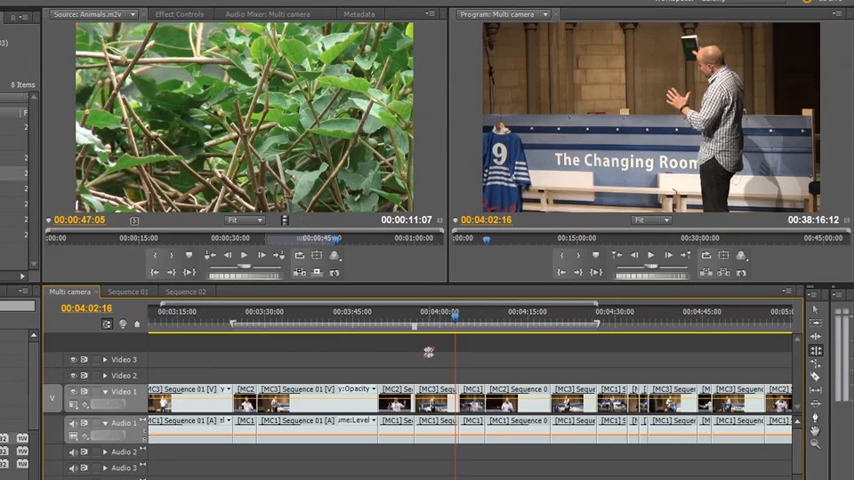
mouse_move(456, 318)
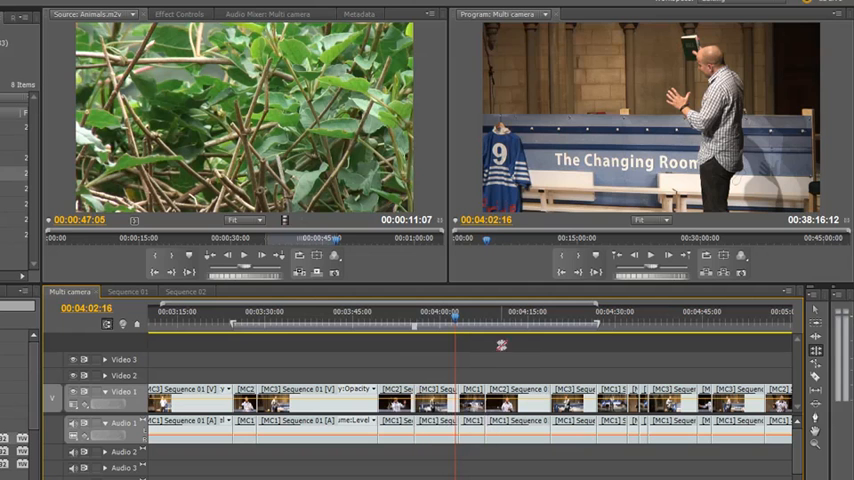
- Move the playhead earlier in the church talk and select a cut between two camera angles
click(416, 318)
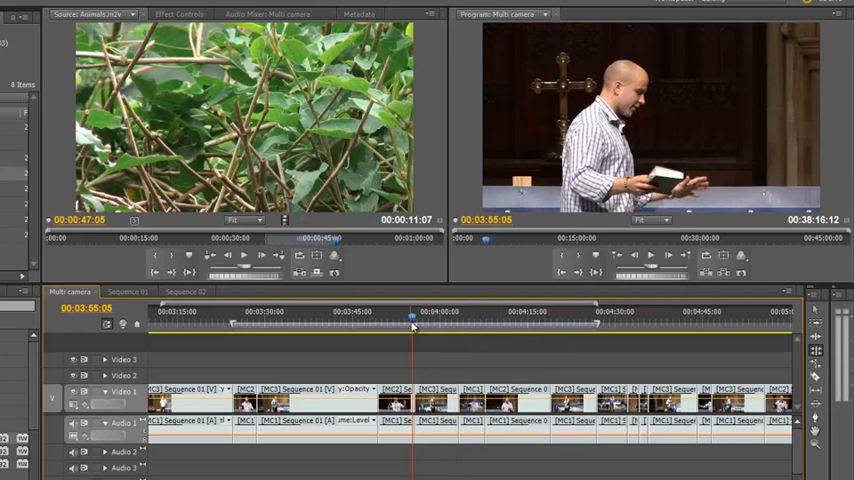
mouse_move(414, 324)
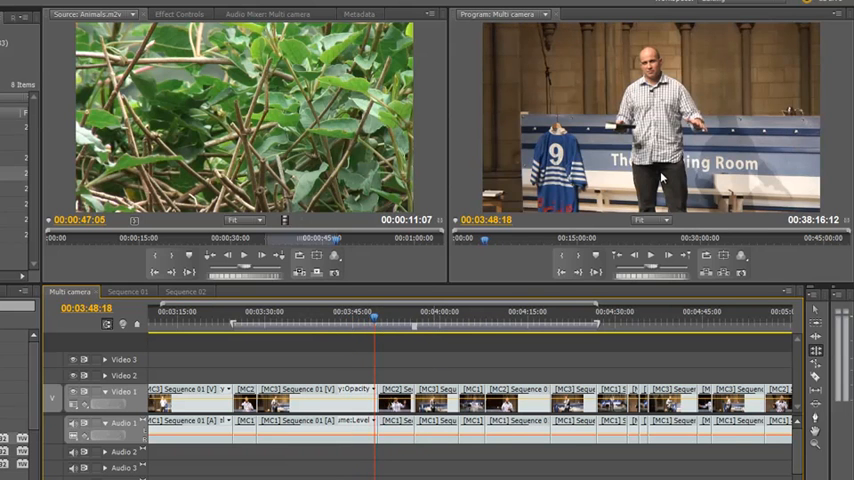
click(248, 318)
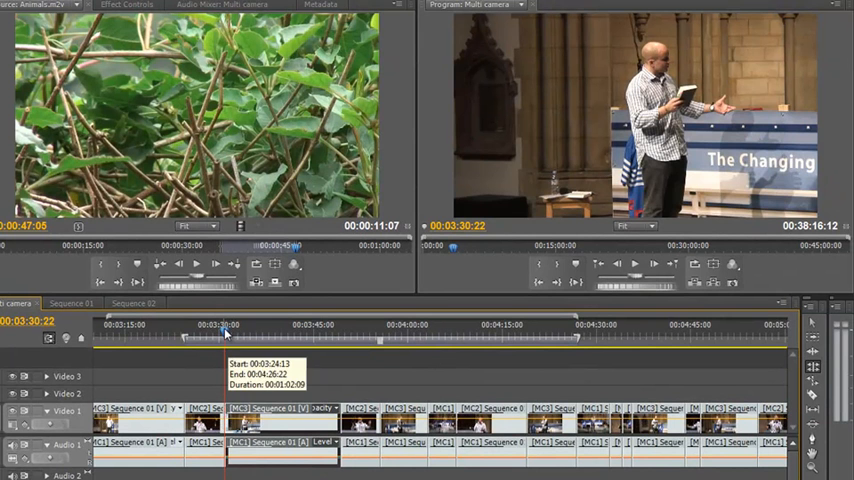
- Roll the cut between two camera shots, then select the next cut to adjust
click(216, 336)
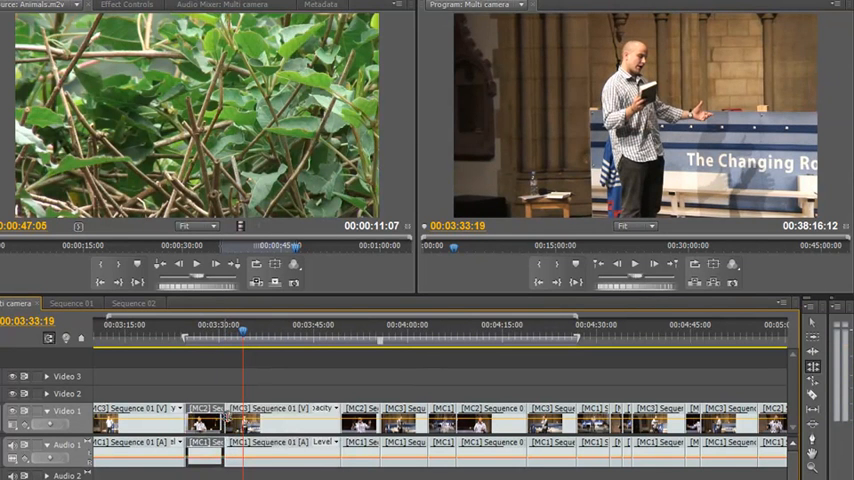
click(228, 340)
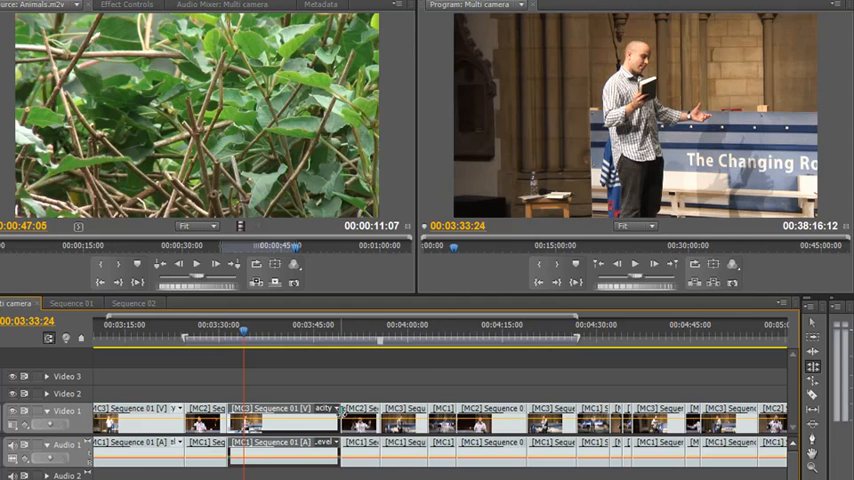
mouse_move(290, 424)
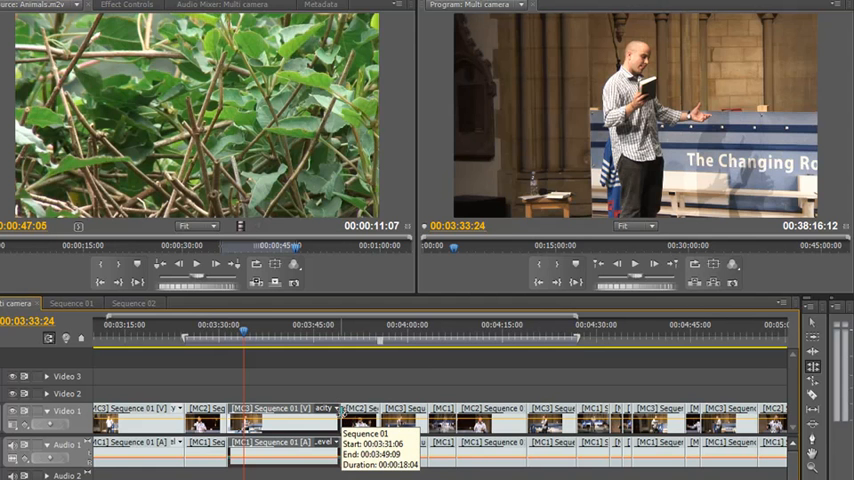